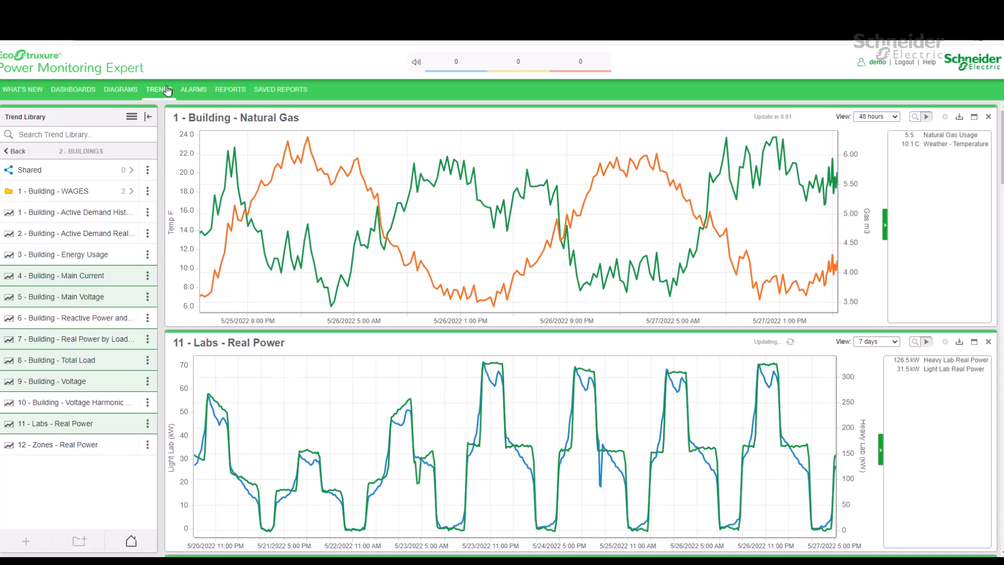
pyautogui.moveTo(158, 89)
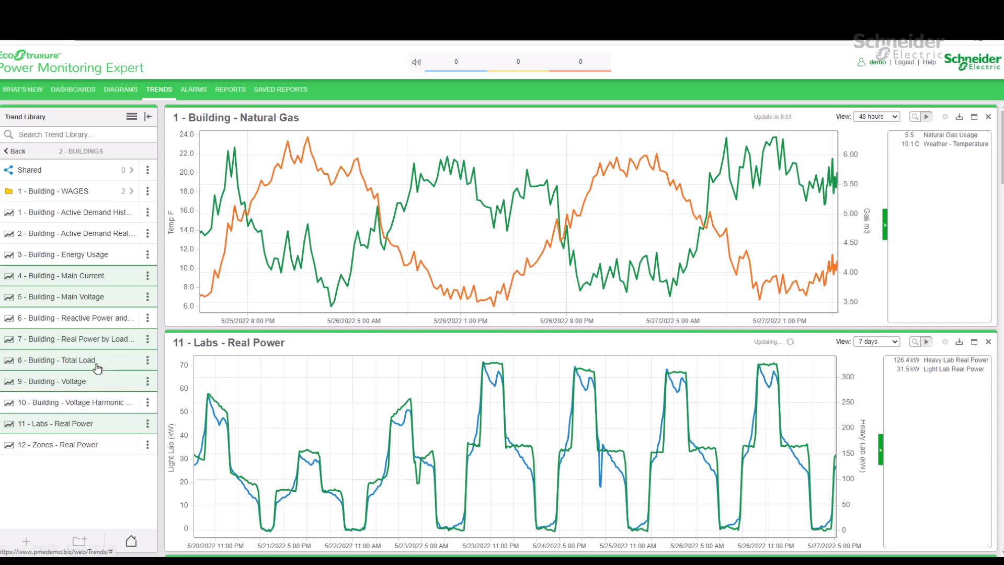
pyautogui.moveTo(284, 330)
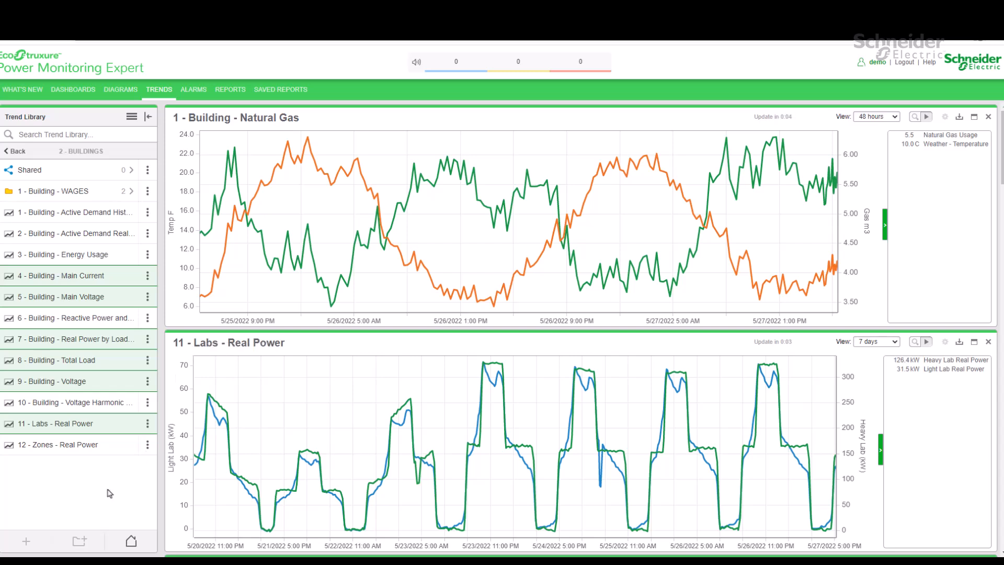
# Step: Show the contents of the '1 - Building - WAGES' folder in the Trend Library
pyautogui.click(55, 190)
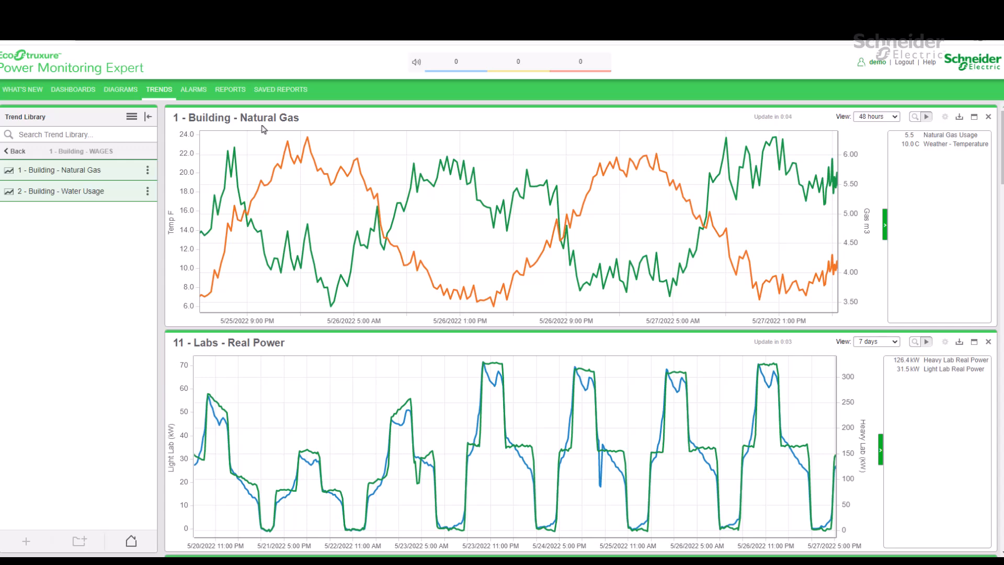
pyautogui.moveTo(415, 233)
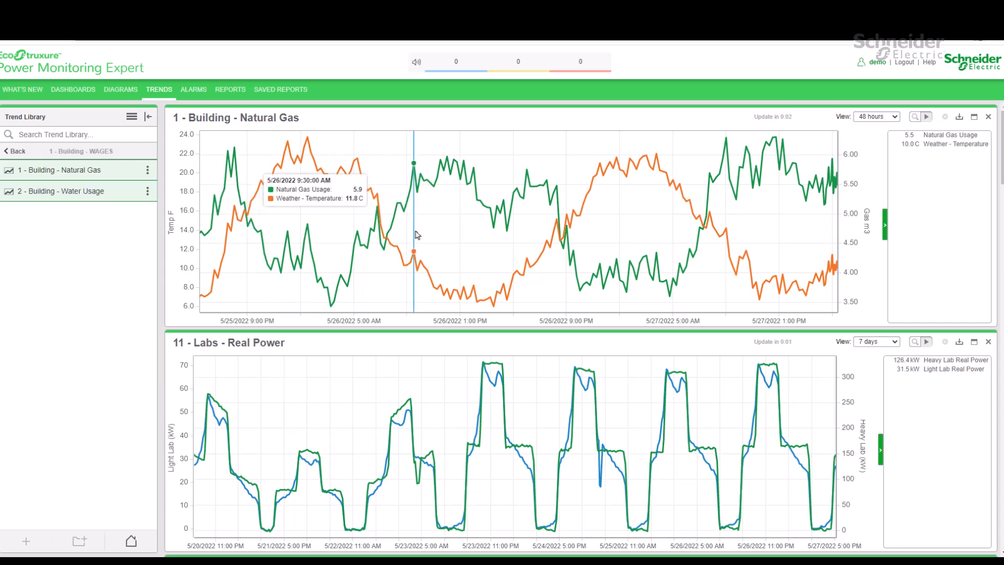
pyautogui.moveTo(428, 238)
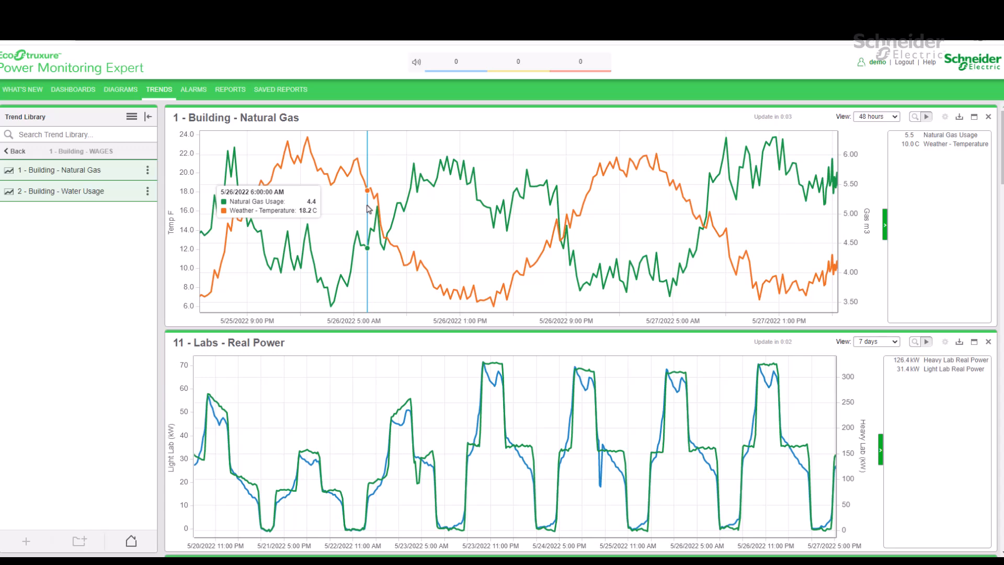
pyautogui.moveTo(978, 133)
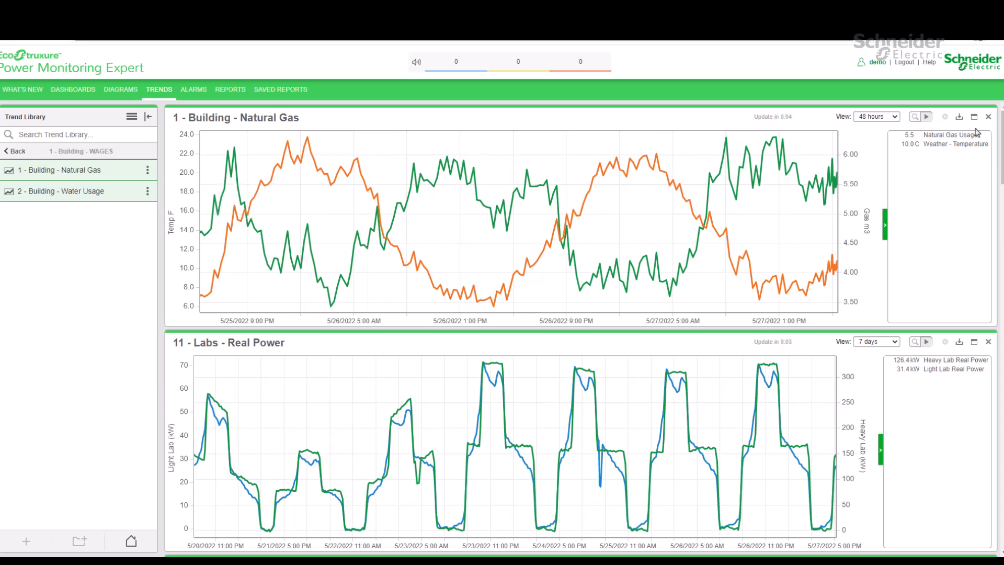
# Step: Maximize the Building - Natural Gas trend chart to full workspace size
pyautogui.click(972, 116)
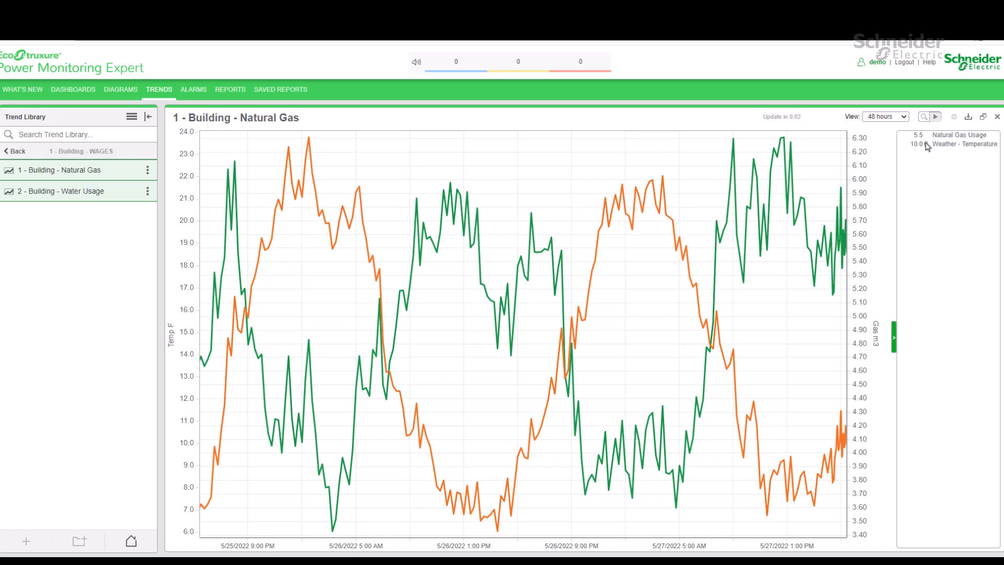
pyautogui.moveTo(928, 147)
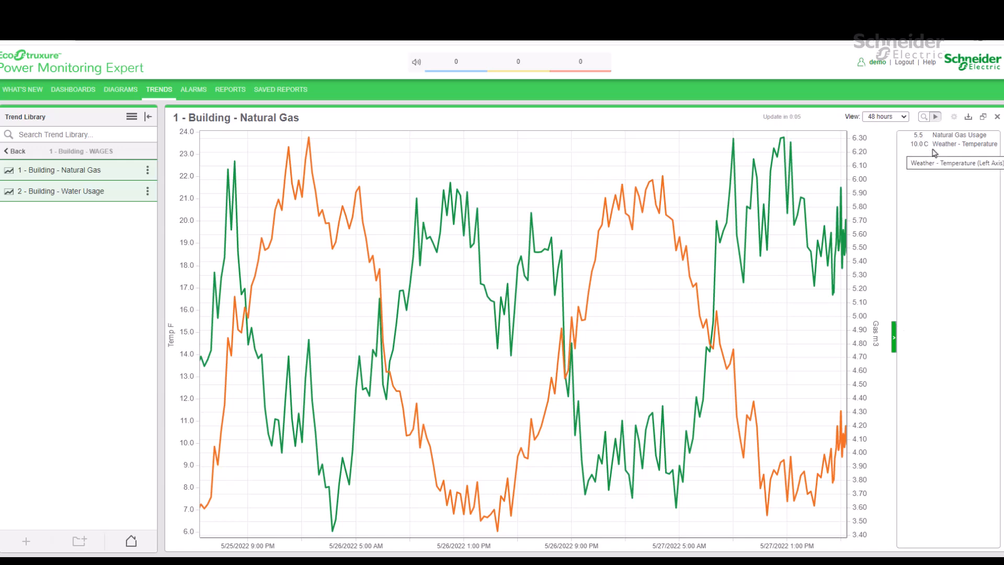
pyautogui.moveTo(814, 268)
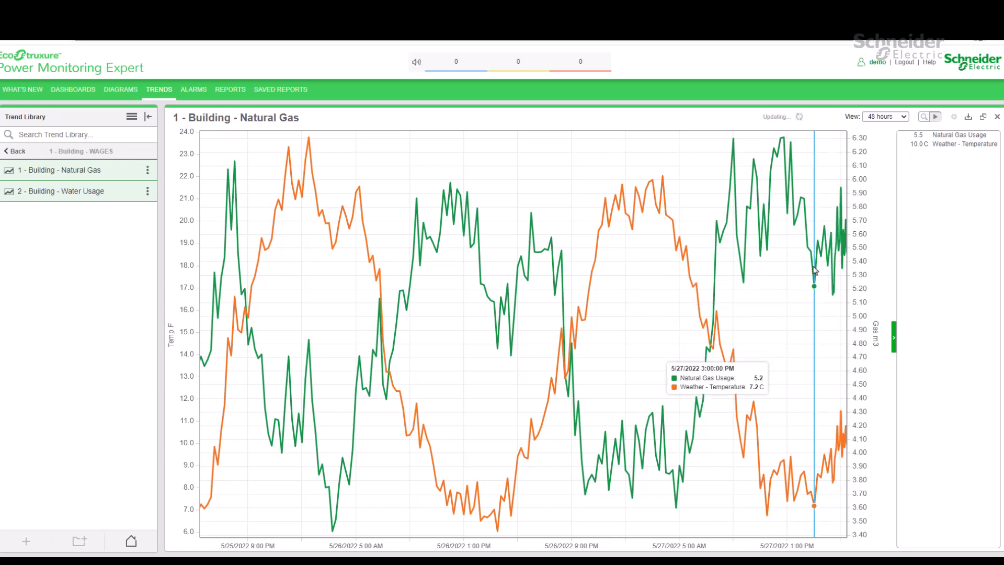
pyautogui.moveTo(573, 260)
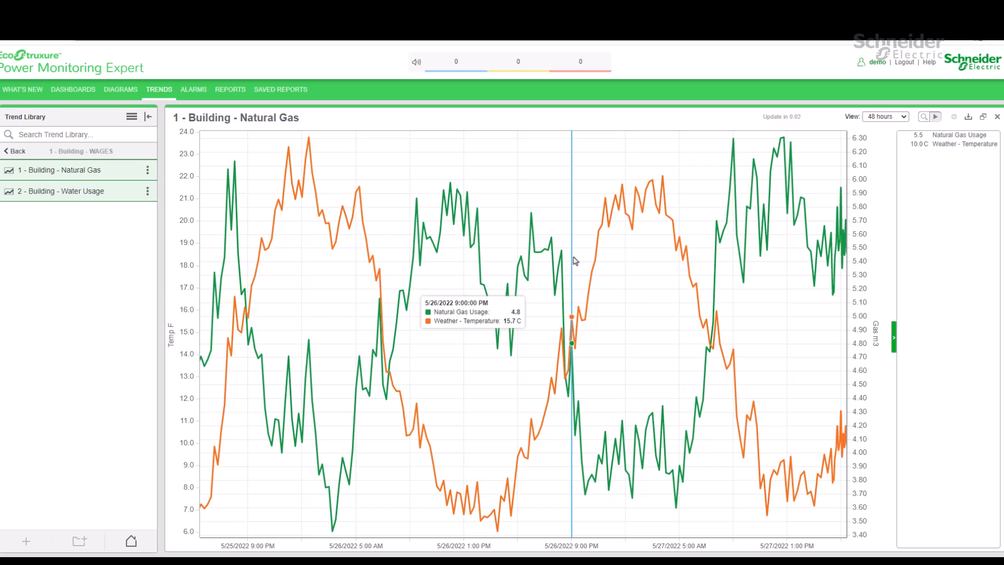
pyautogui.moveTo(477, 269)
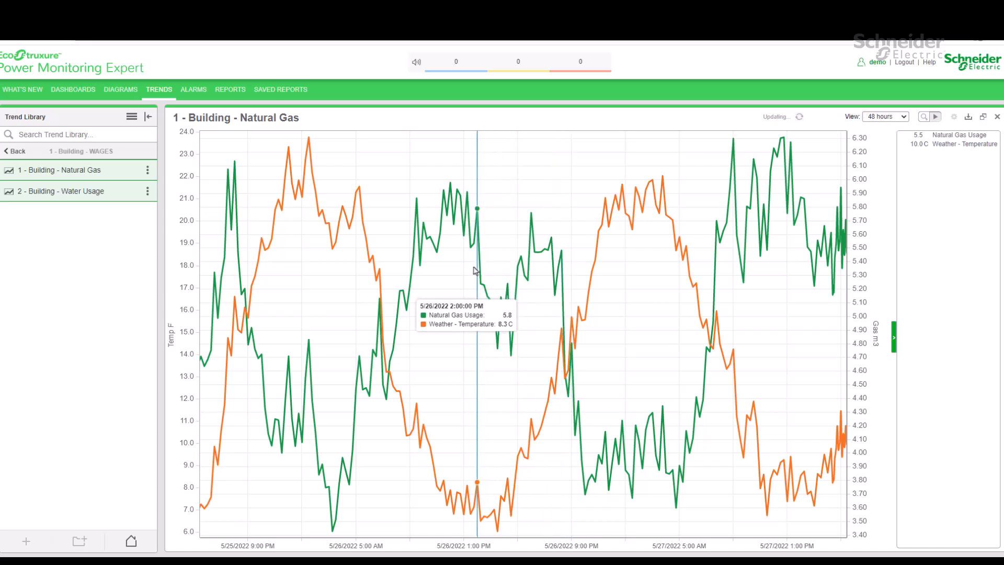
pyautogui.moveTo(460, 276)
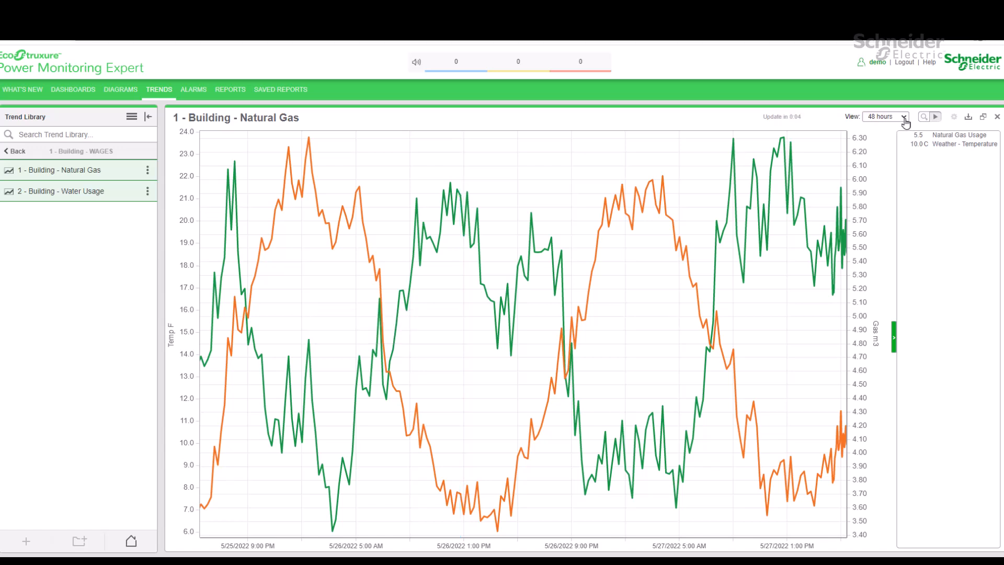
# Step: Change the Natural Gas trend's view period from 48 hours to 3 days
pyautogui.click(885, 116)
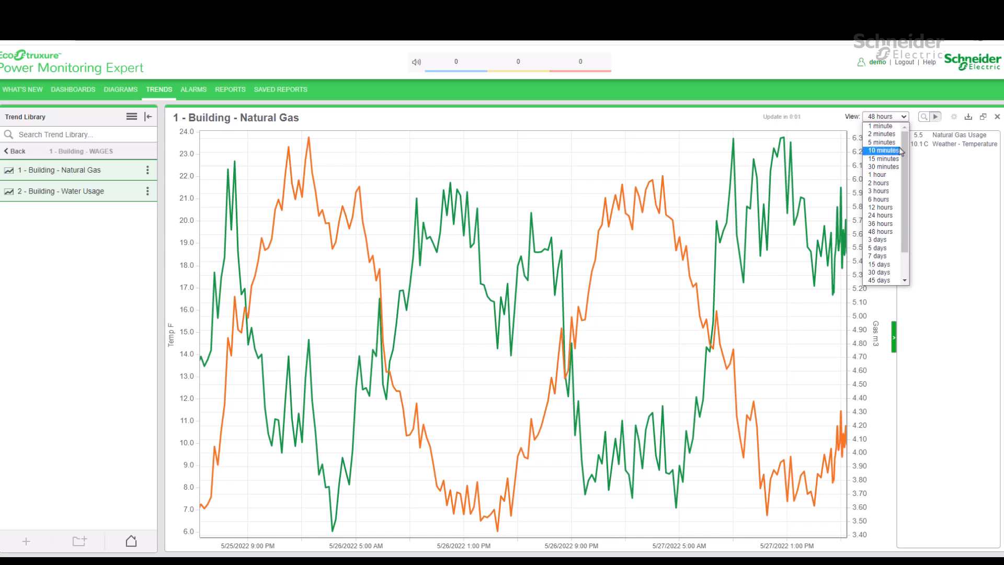
pyautogui.scroll(-3)
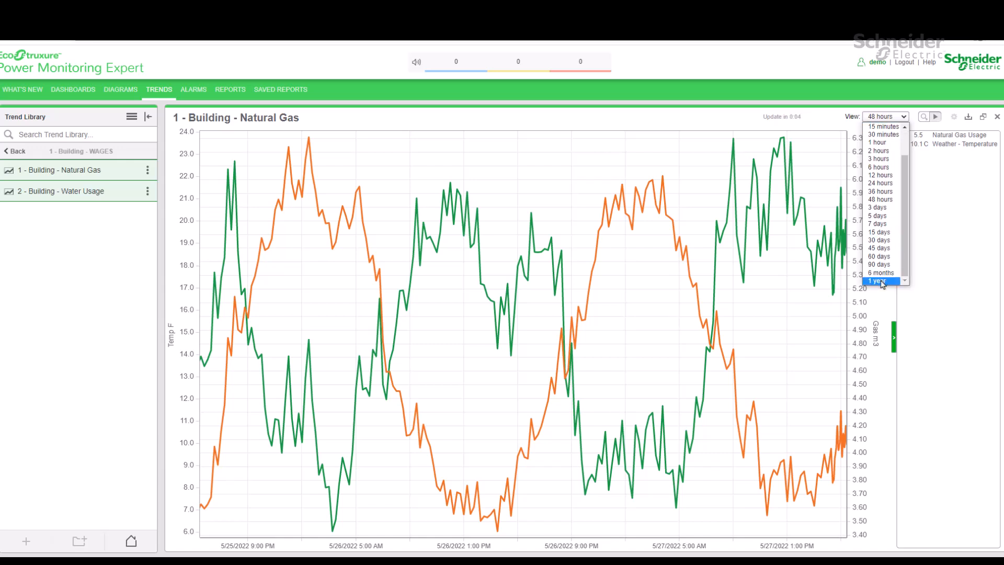
pyautogui.moveTo(878, 207)
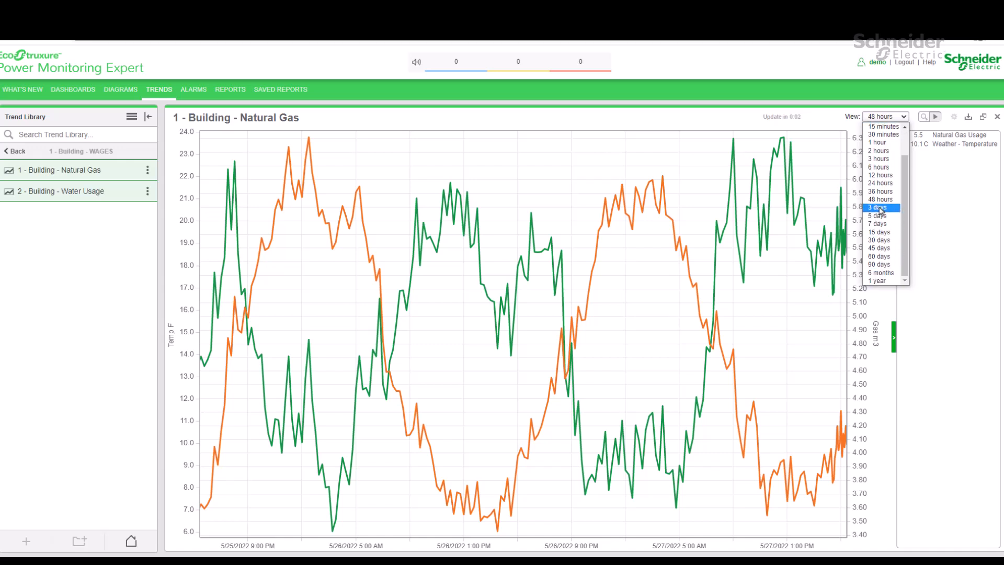
pyautogui.click(878, 207)
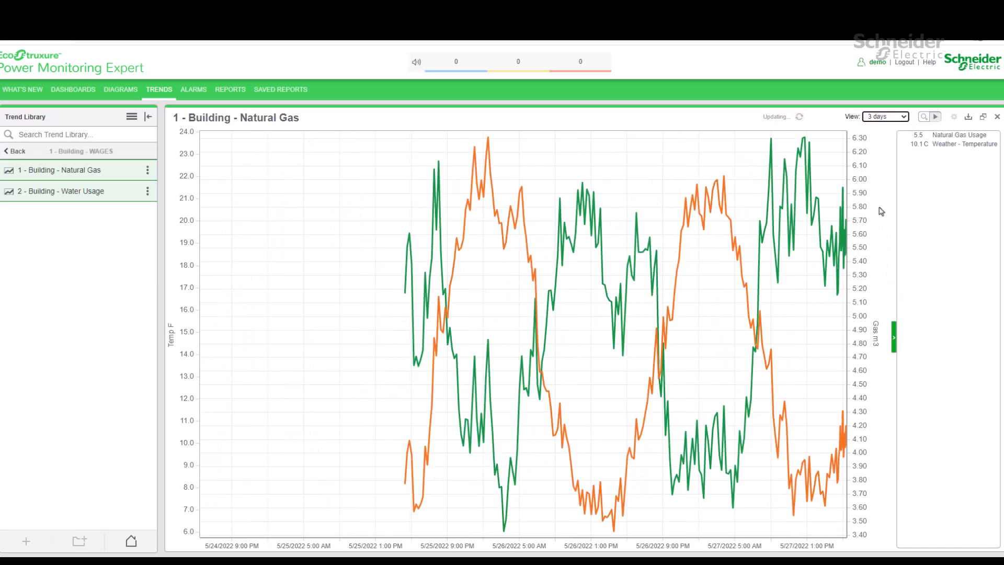
pyautogui.moveTo(631, 250)
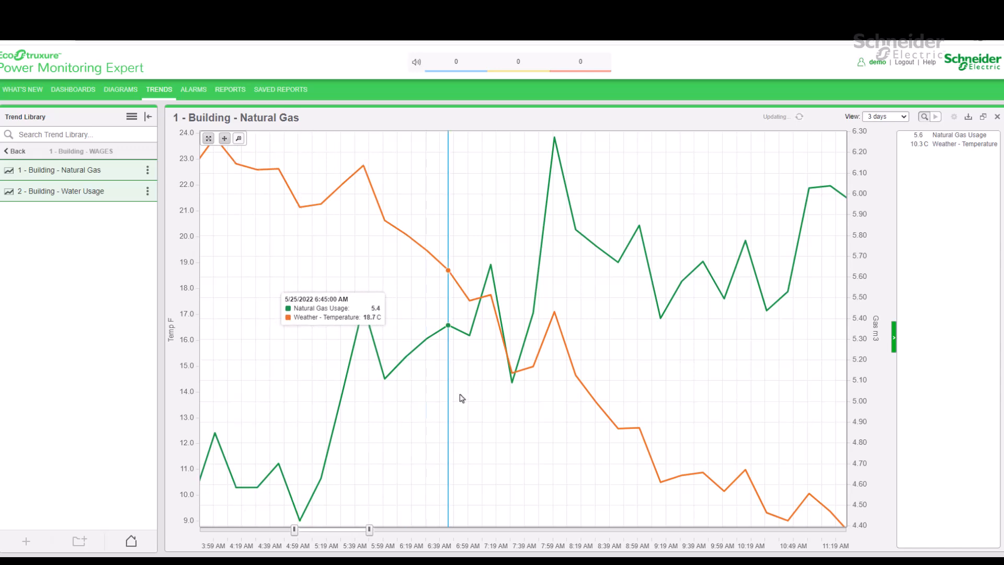
pyautogui.moveTo(503, 343)
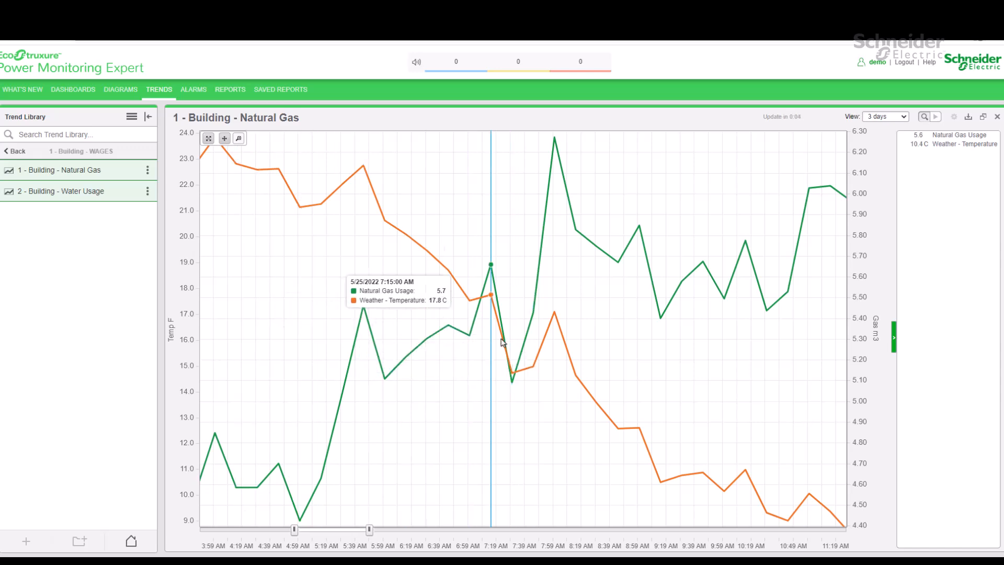
pyautogui.moveTo(504, 341)
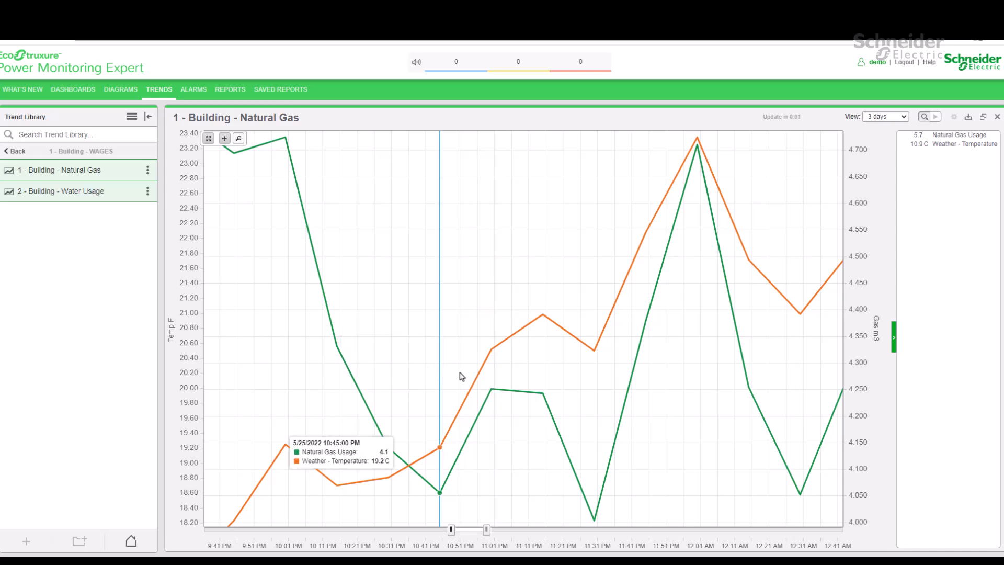
pyautogui.moveTo(481, 386)
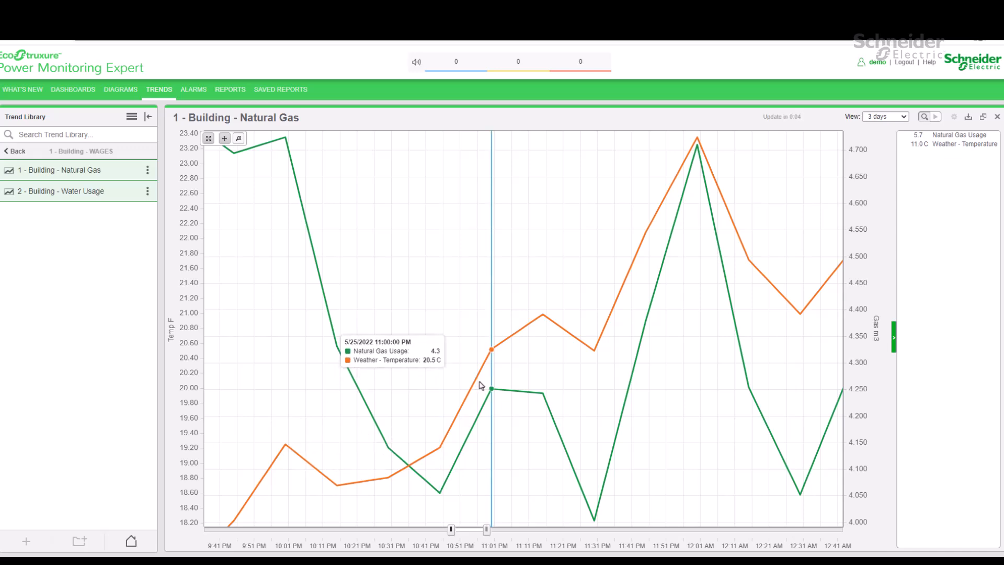
pyautogui.moveTo(544, 394)
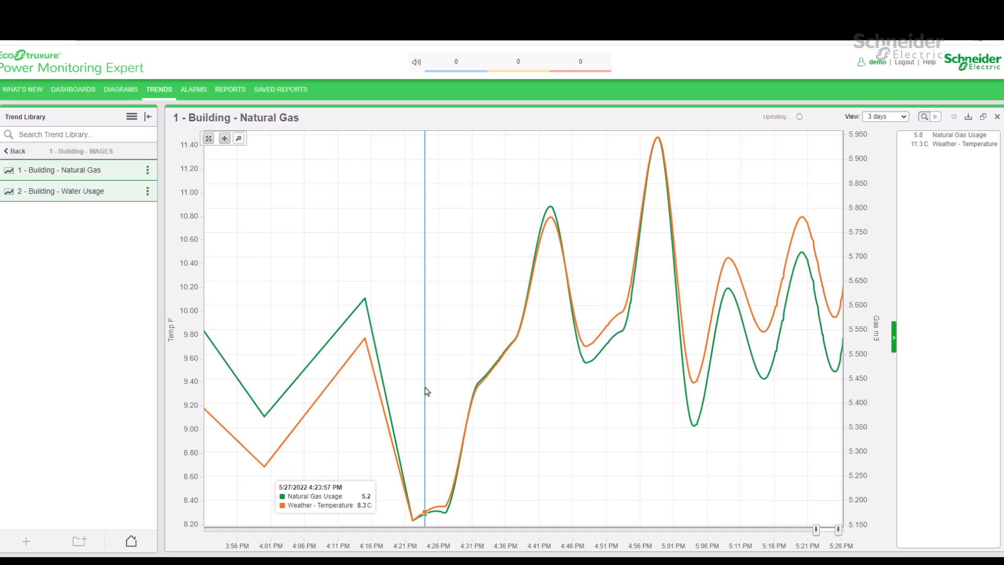
pyautogui.moveTo(428, 345)
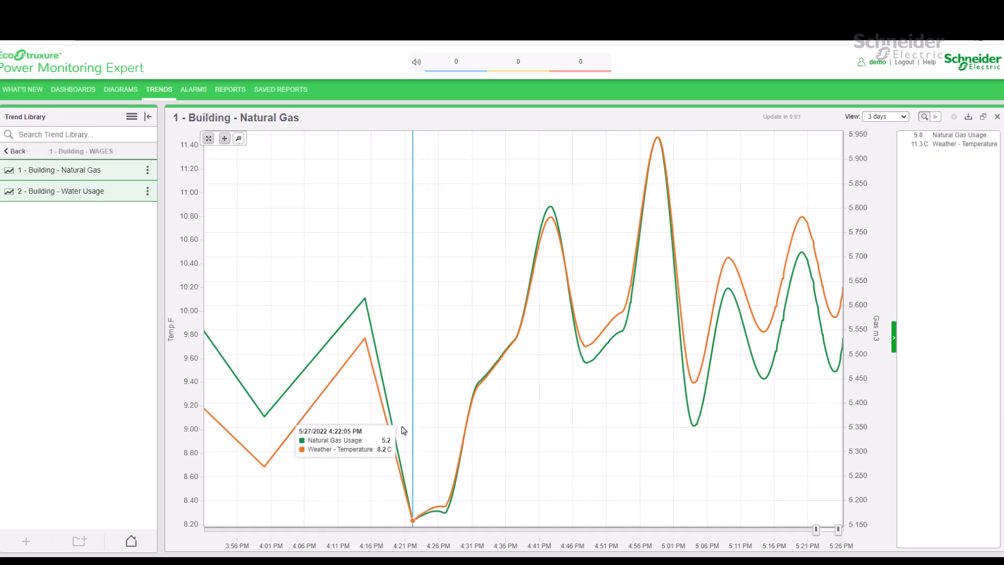
pyautogui.moveTo(413, 467)
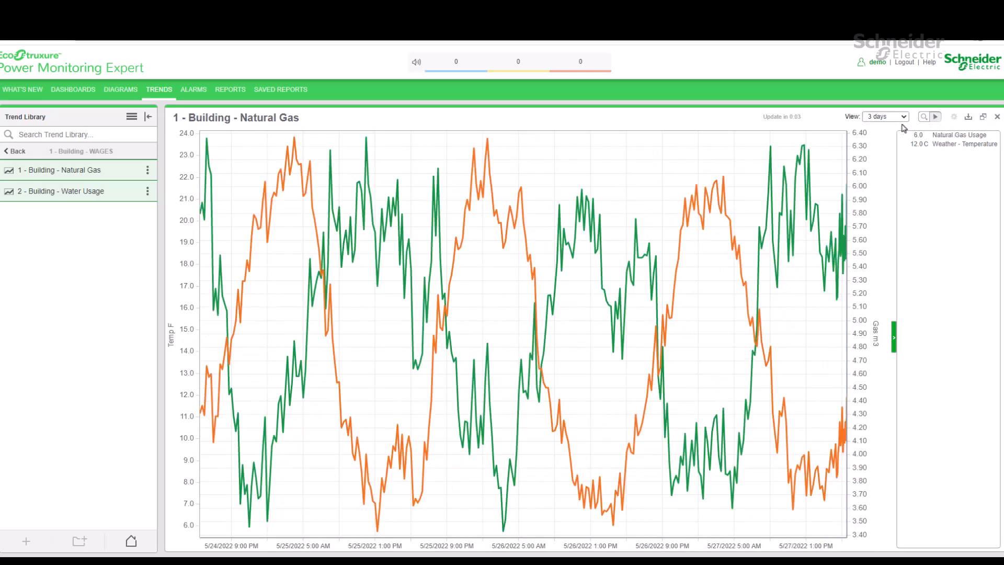
# Step: Cycle the trend's view period through 15 minutes and 24 hours, ending on 48 hours
pyautogui.click(885, 116)
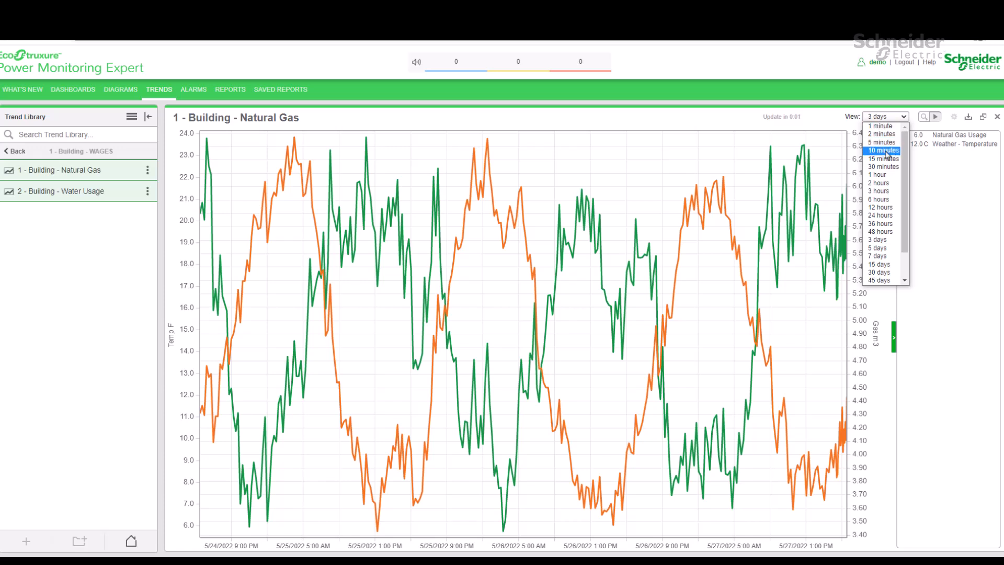
pyautogui.click(883, 159)
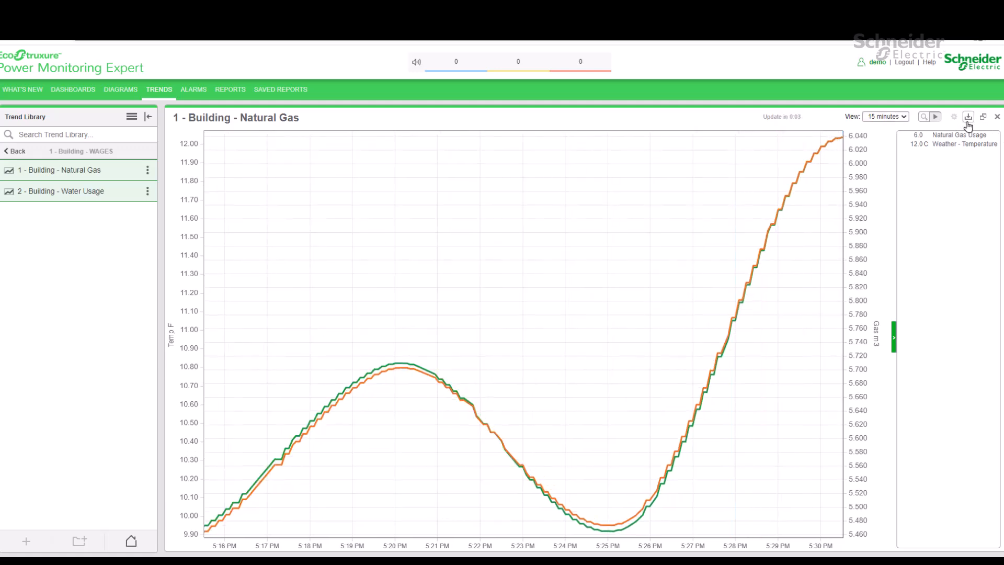
pyautogui.moveTo(968, 116)
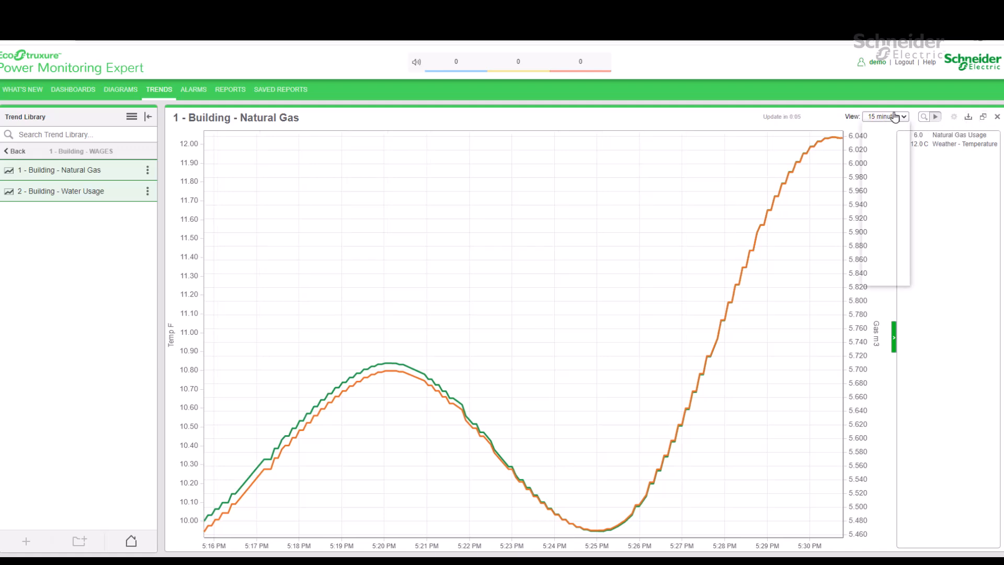
pyautogui.click(885, 116)
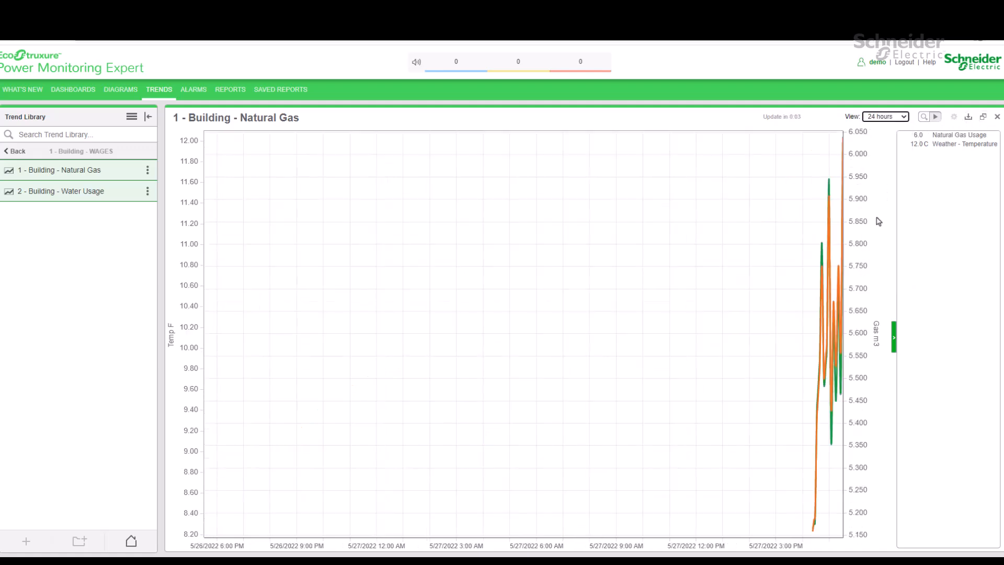
pyautogui.click(886, 117)
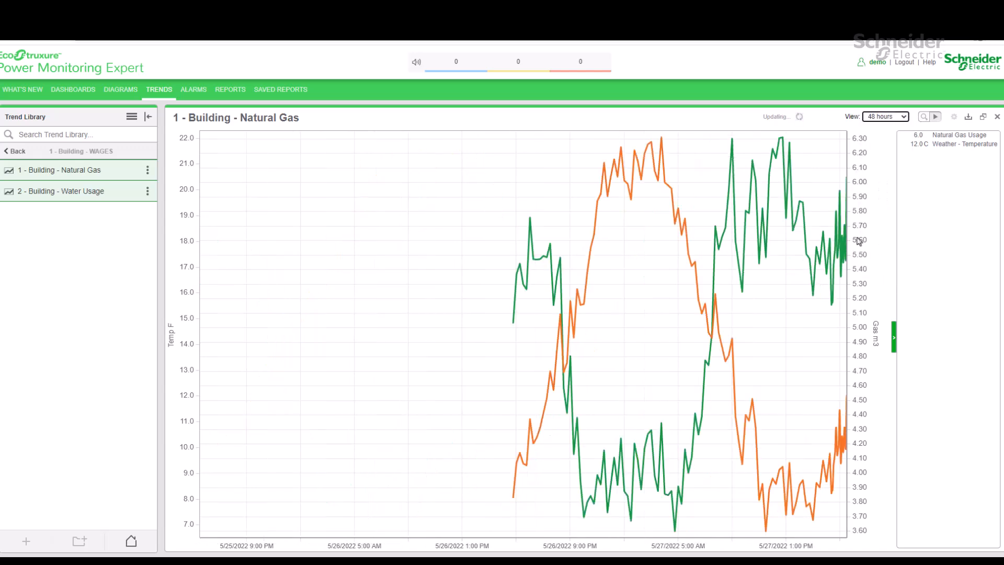